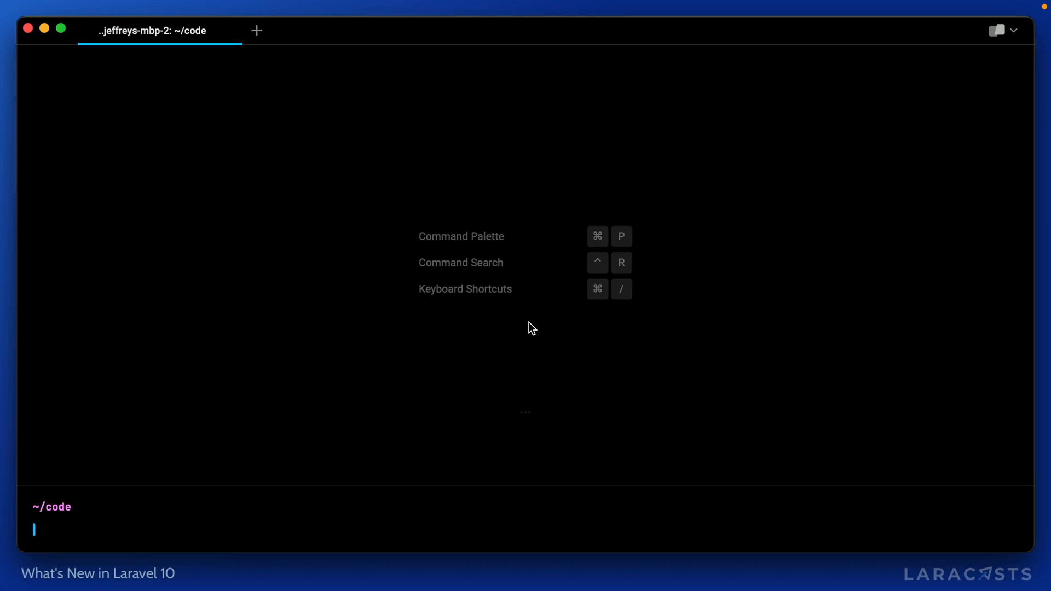
- Run 'composer global update' to update the globally installed Composer packages
text(composer)
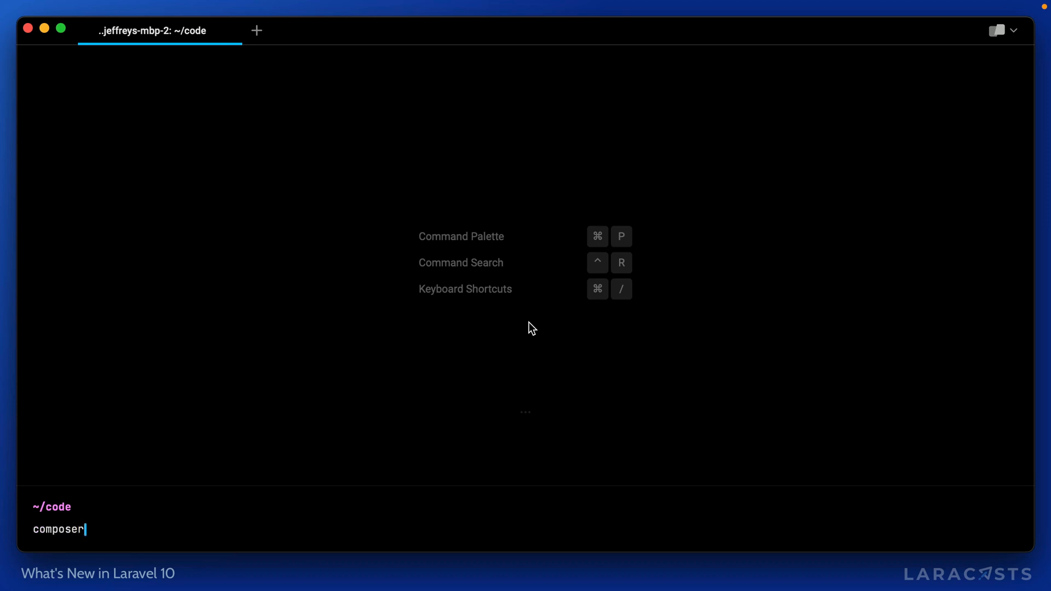
text(global upda)
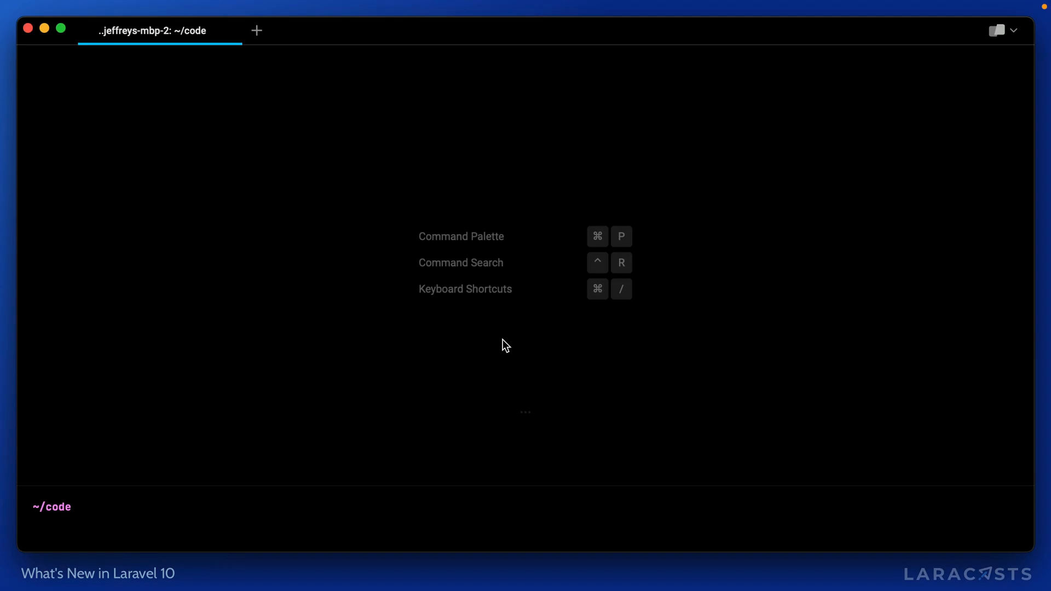
- Run 'laravel help new' and scroll through the Breeze and Pest options
text(laravel help)
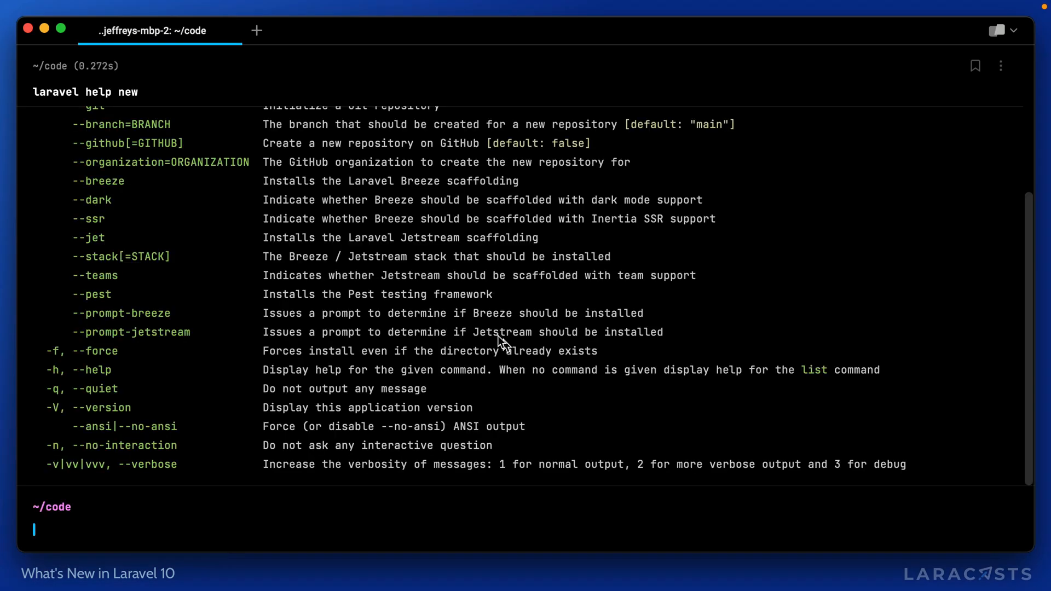
scroll(up, 3)
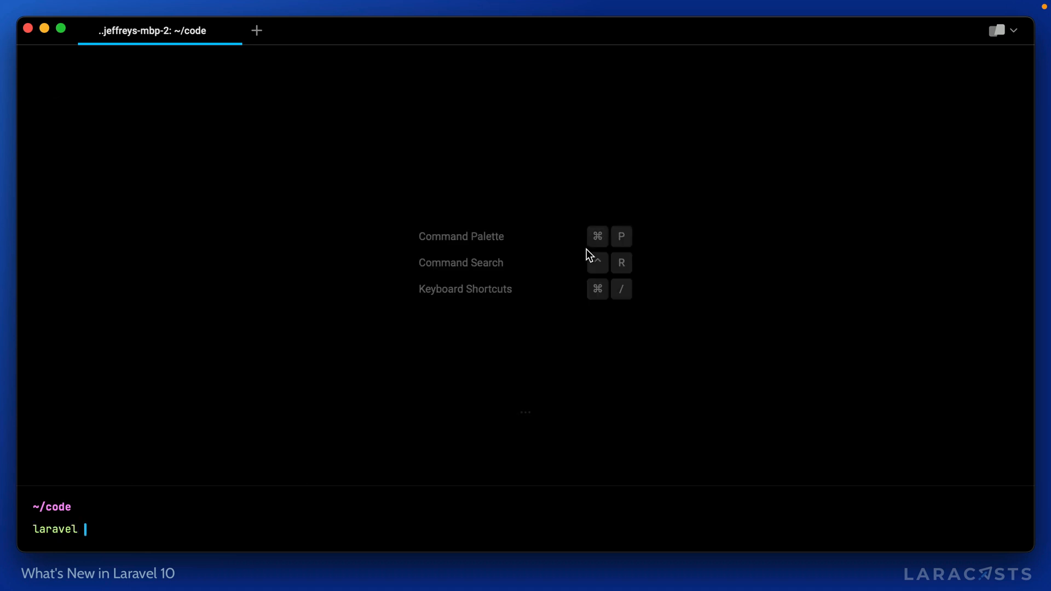
- Run 'laravel new laravel10 --pest --breeze' to start the installer
text(new laravel)
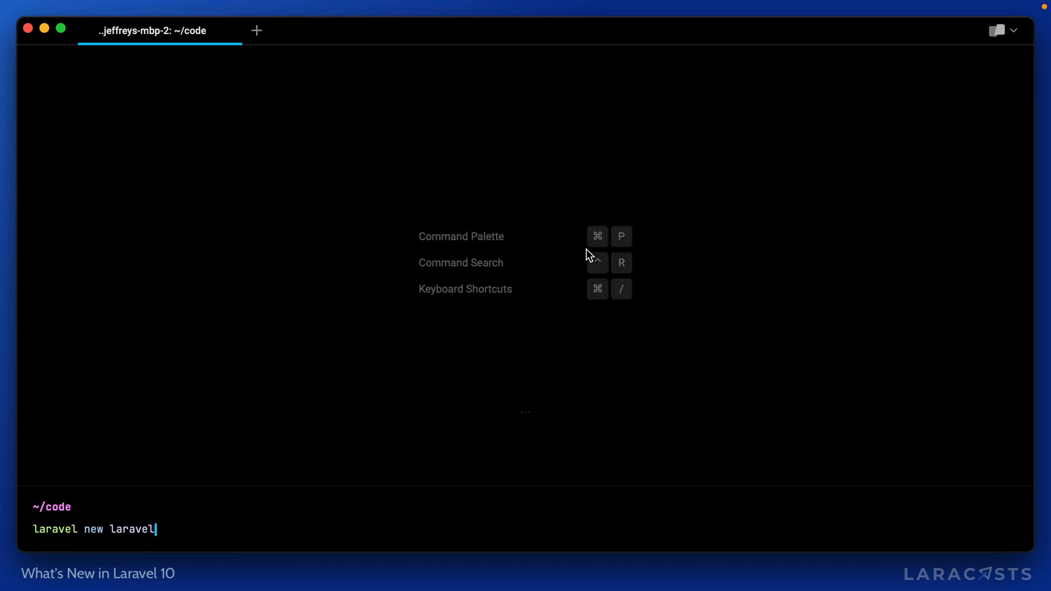
text(10 --pest)
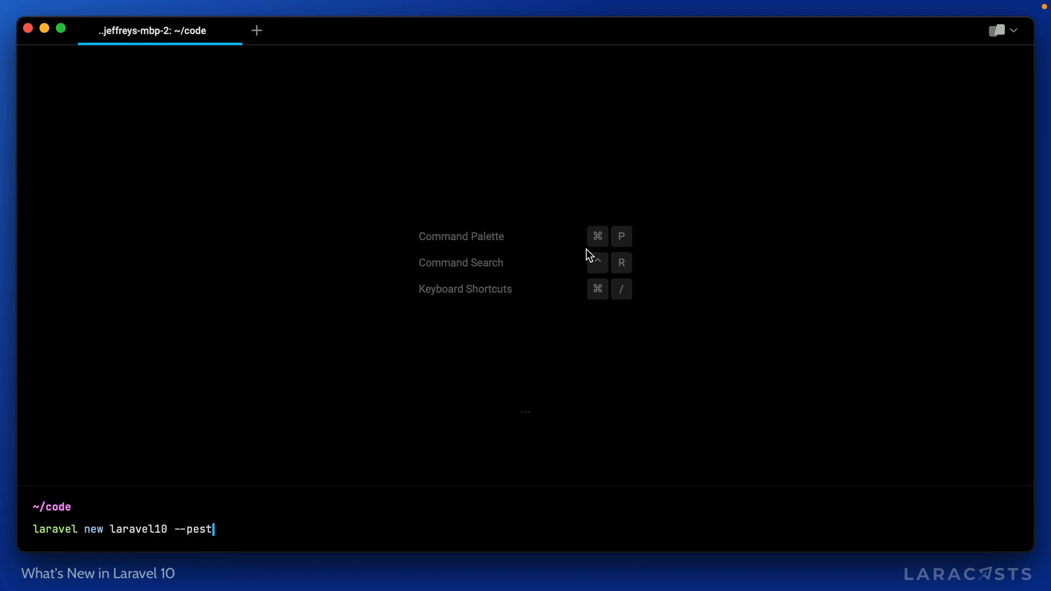
text(--breeze)
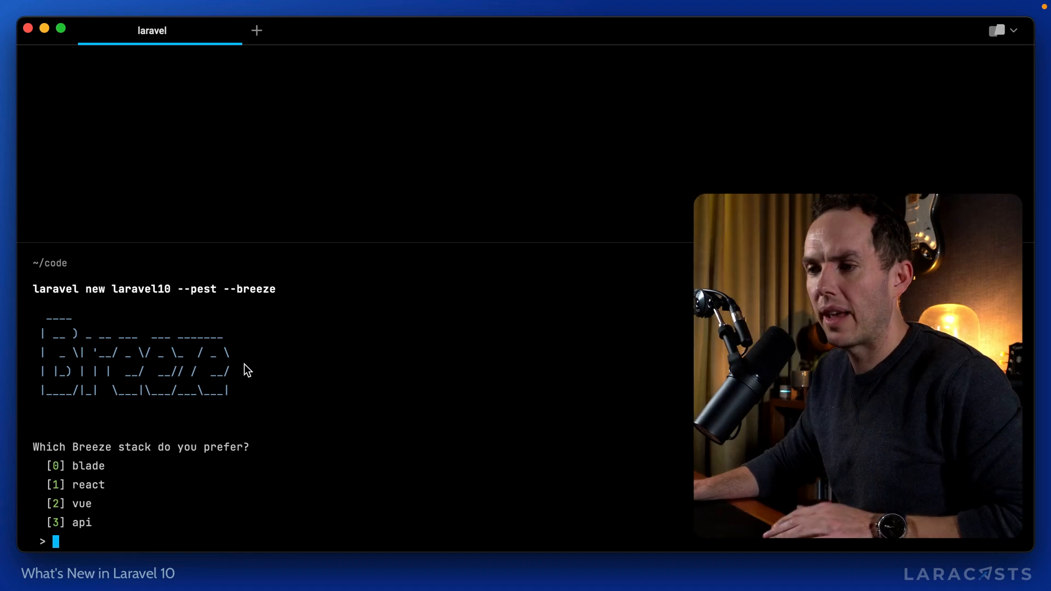
mouse_move(355, 429)
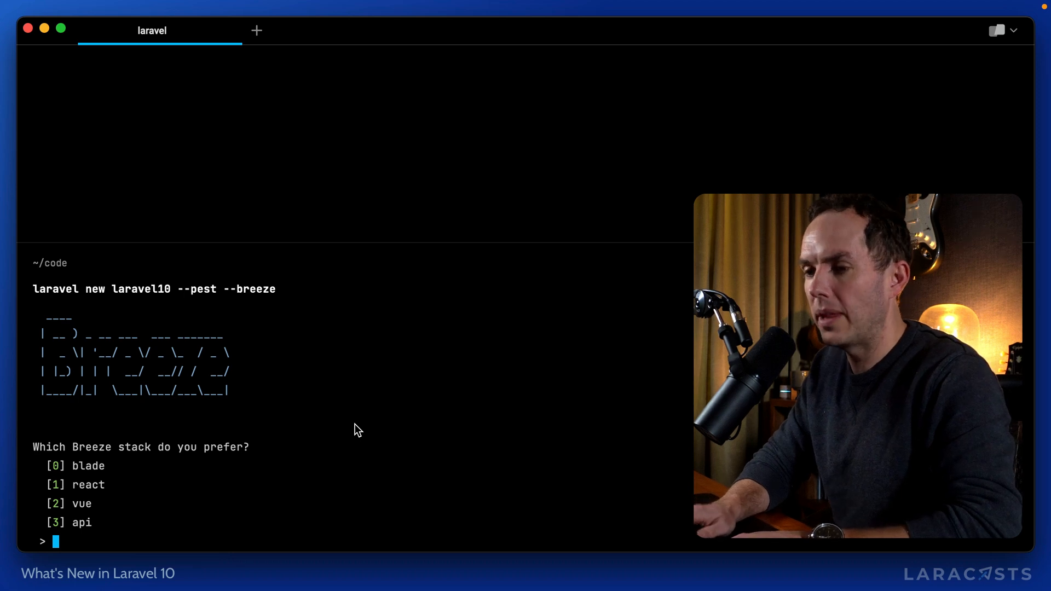
- Answer 0 at the Breeze stack prompt to install with Blade
text(0)
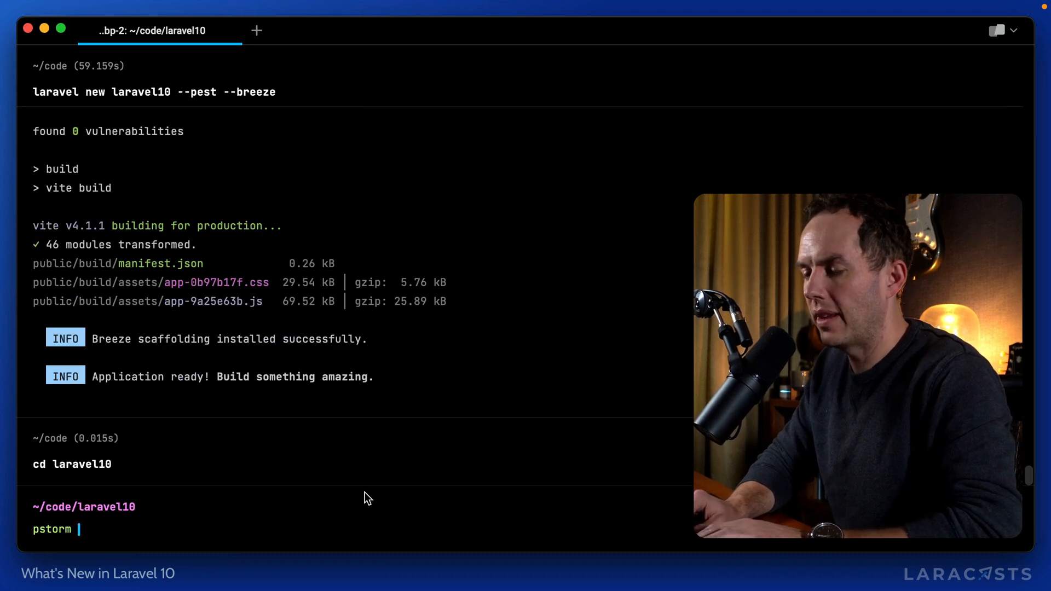
- Enter the laravel10 folder and open it in PhpStorm with 'pstorm .'
text(.)
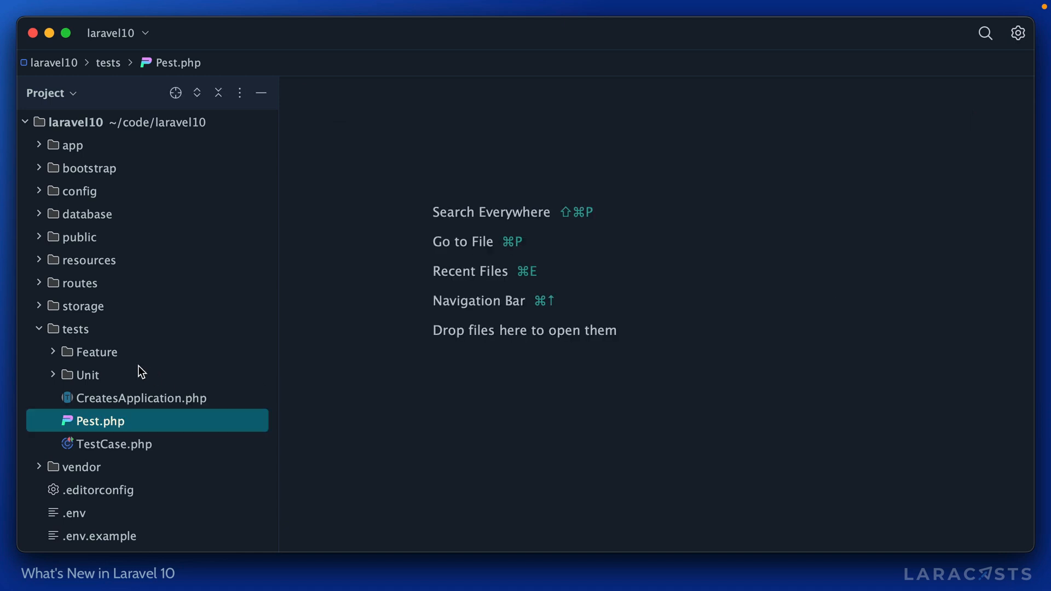
- Expand tests/Feature and open ExampleTest.php in the editor
click(97, 352)
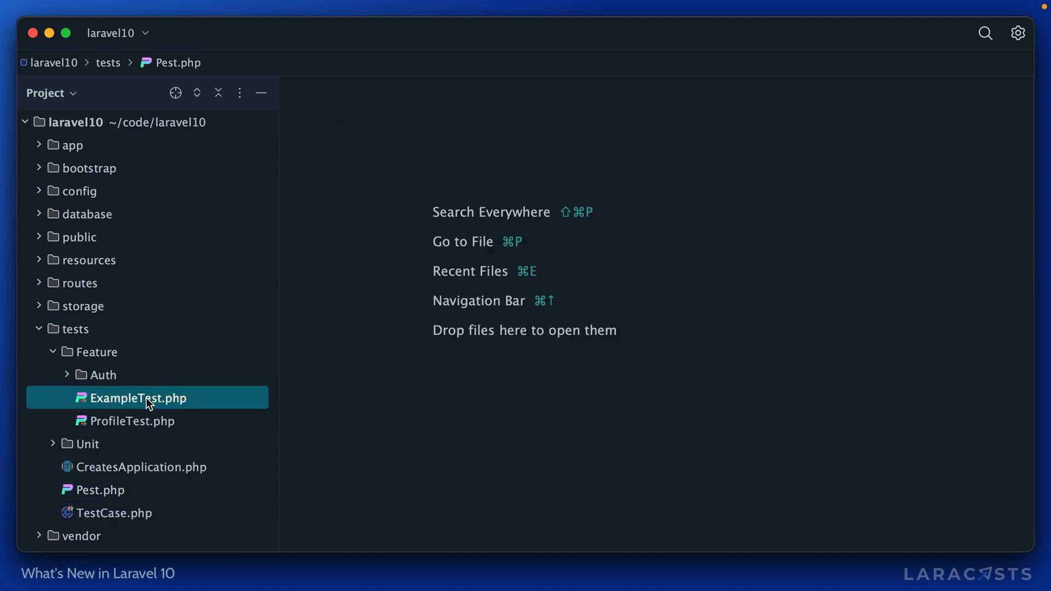
double_click(140, 398)
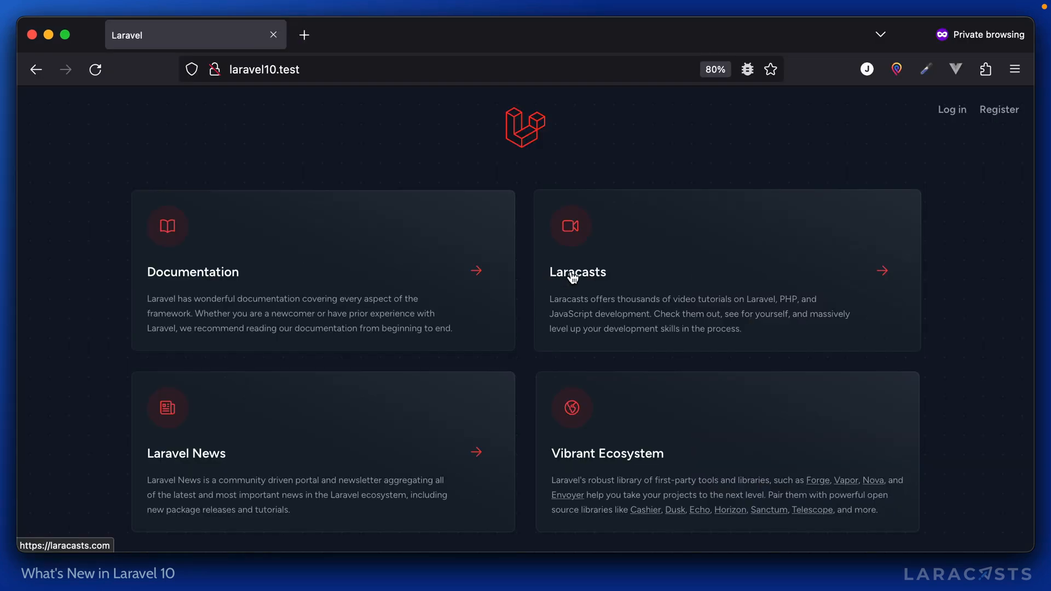
mouse_move(942, 178)
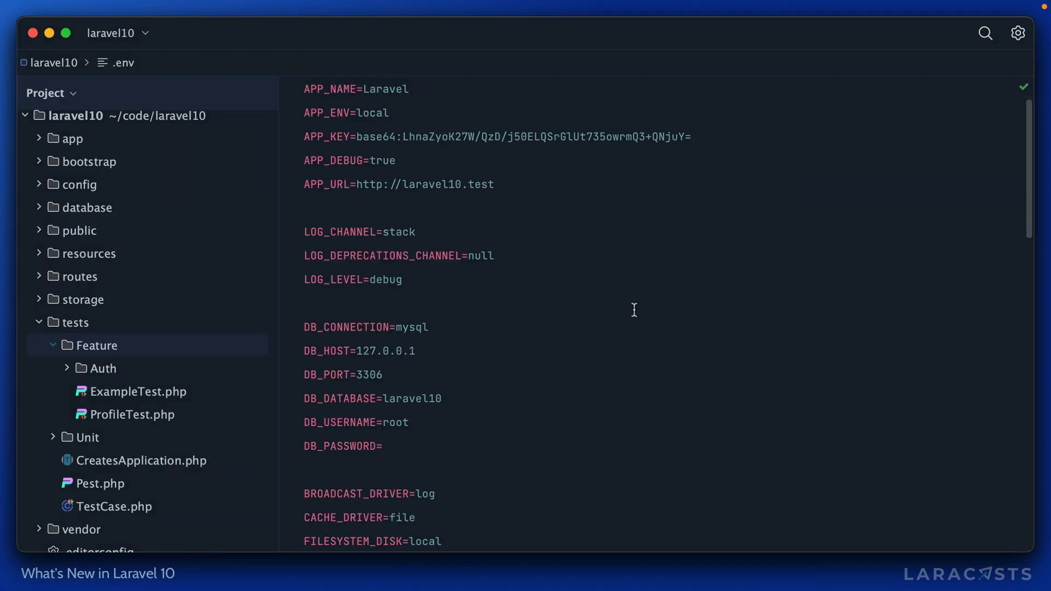
- Change DB_CONNECTION to sqlite in .env and delete the DB_DATABASE line
text(sqlite)
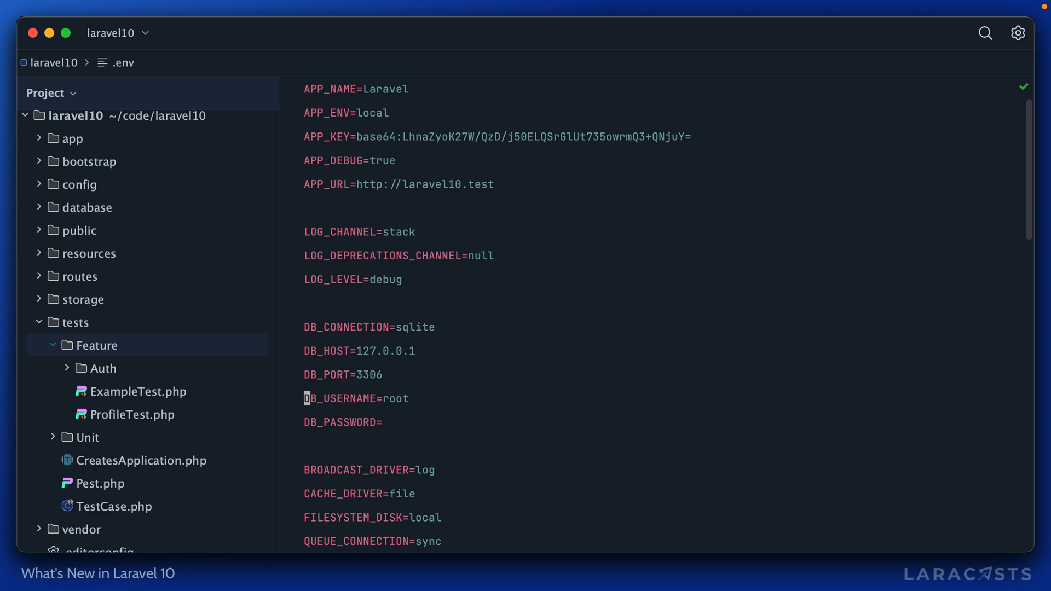
mouse_move(525, 315)
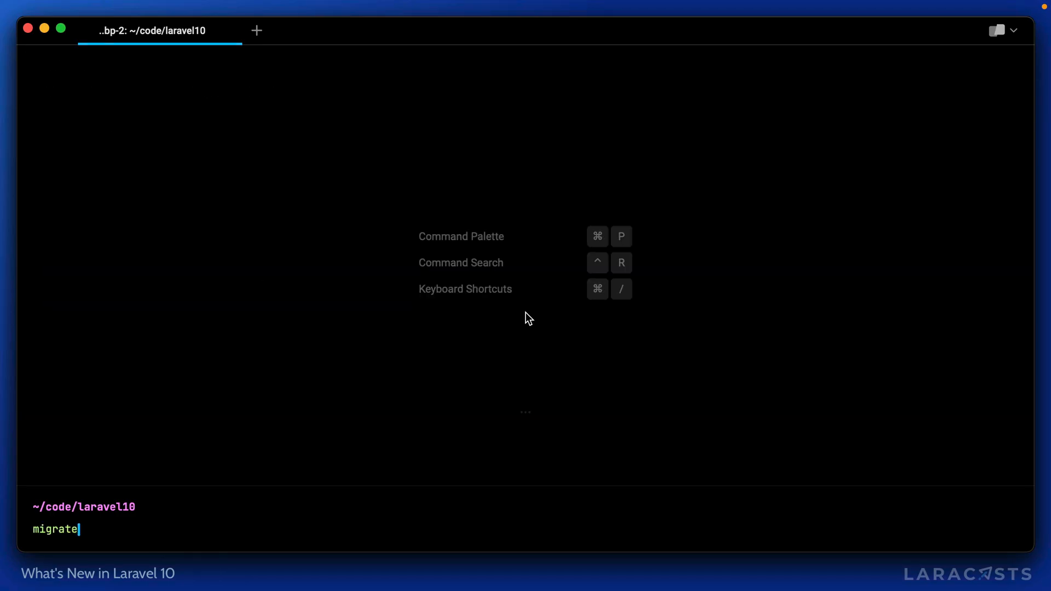
- Run 'php artisan migrate' and answer yes to create the SQLite database
text(php artisa n)
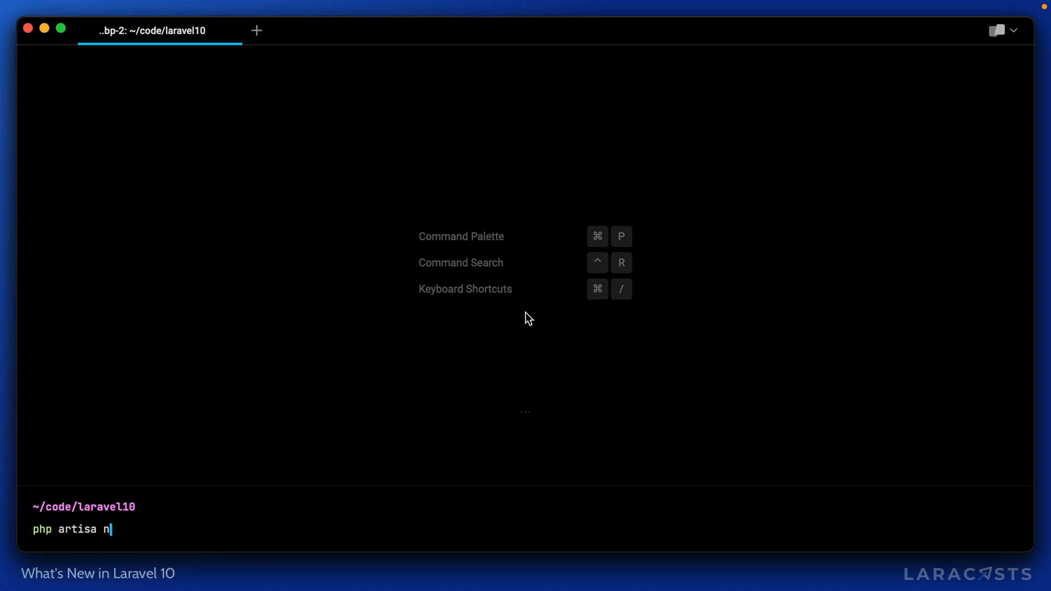
text(migrate)
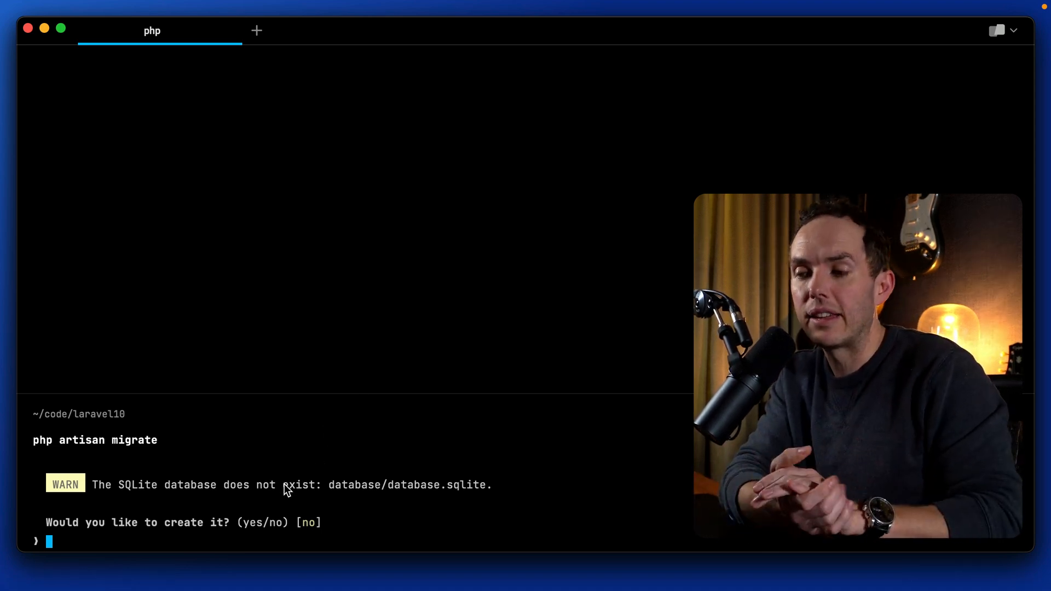
mouse_move(336, 510)
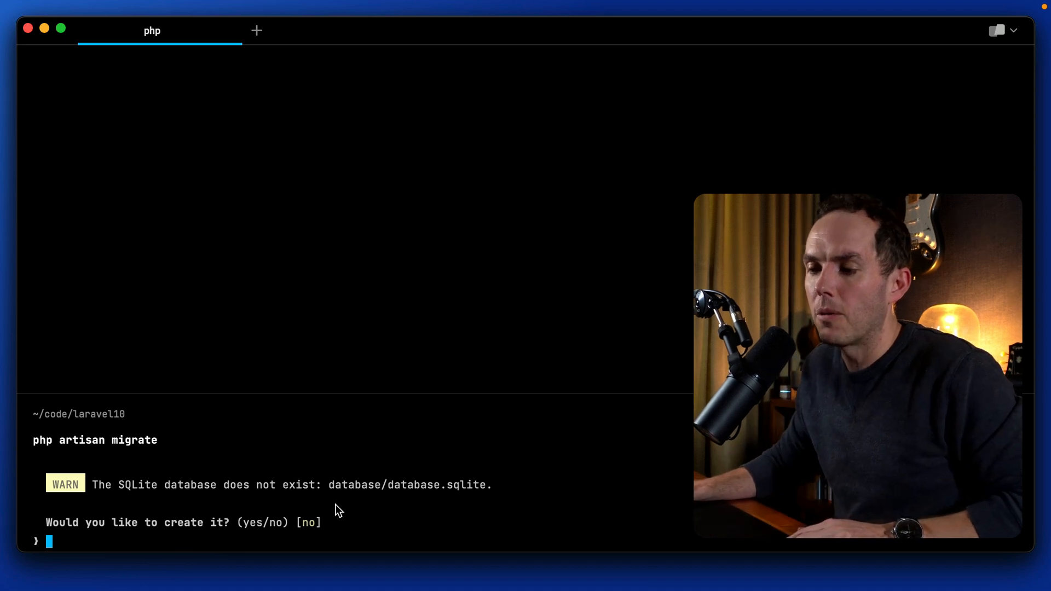
text(yes)
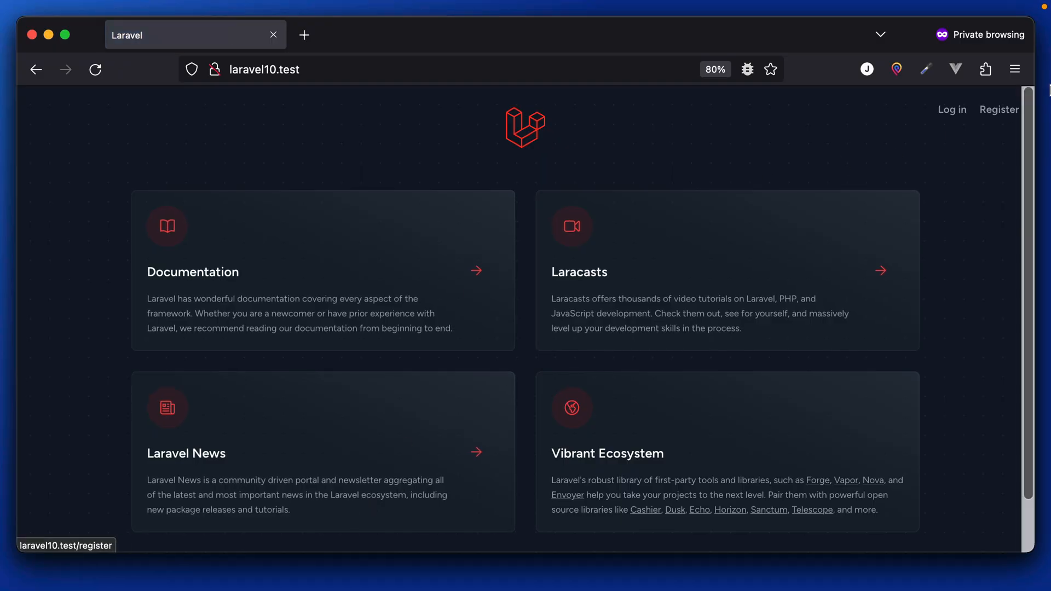
- Enter the name John Doe and start typing the email on the registration form
text(J)
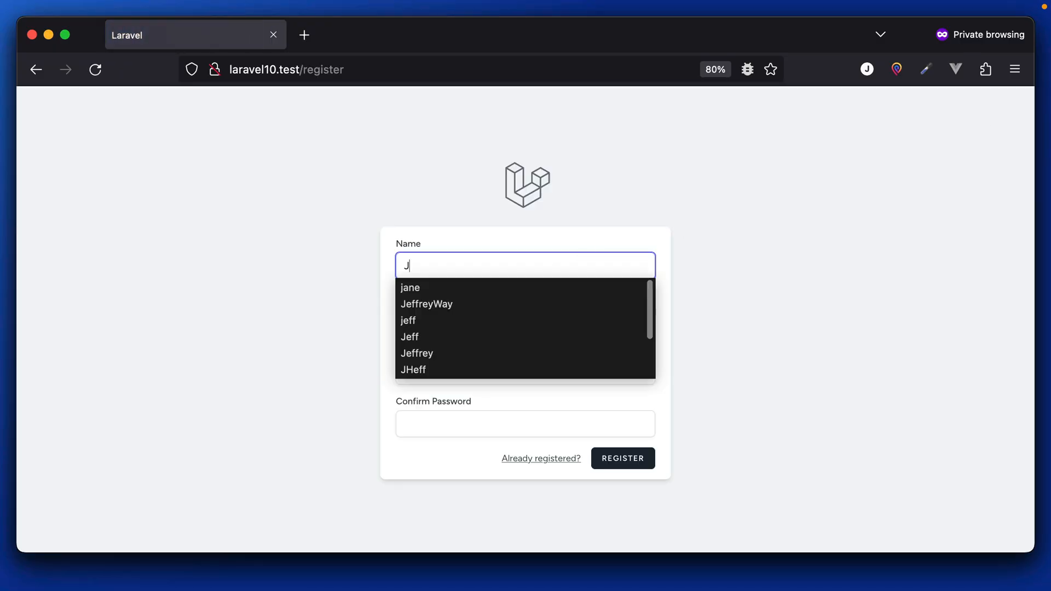
text(john@ex.co)
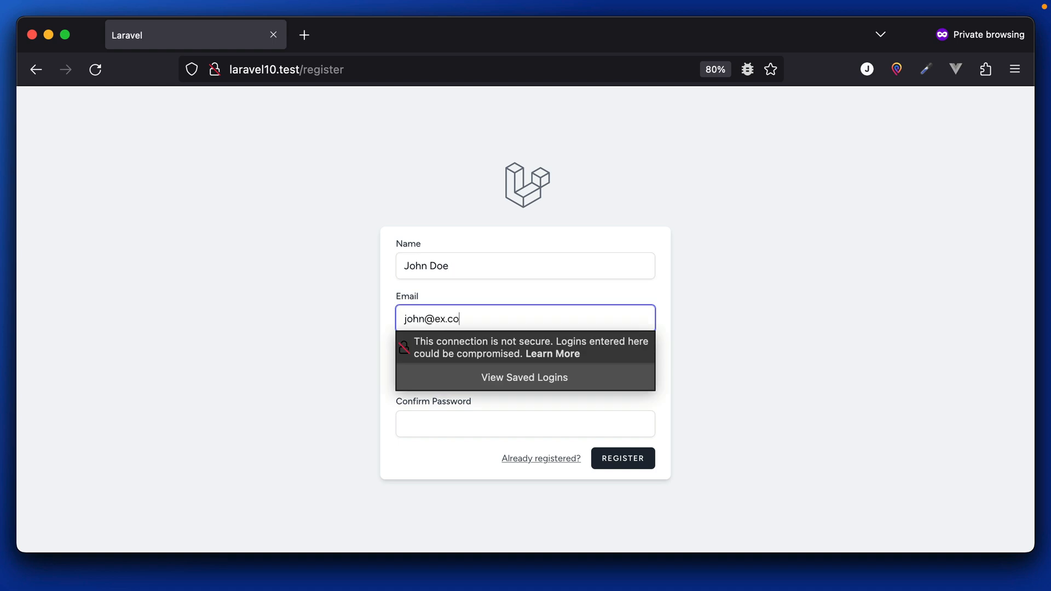